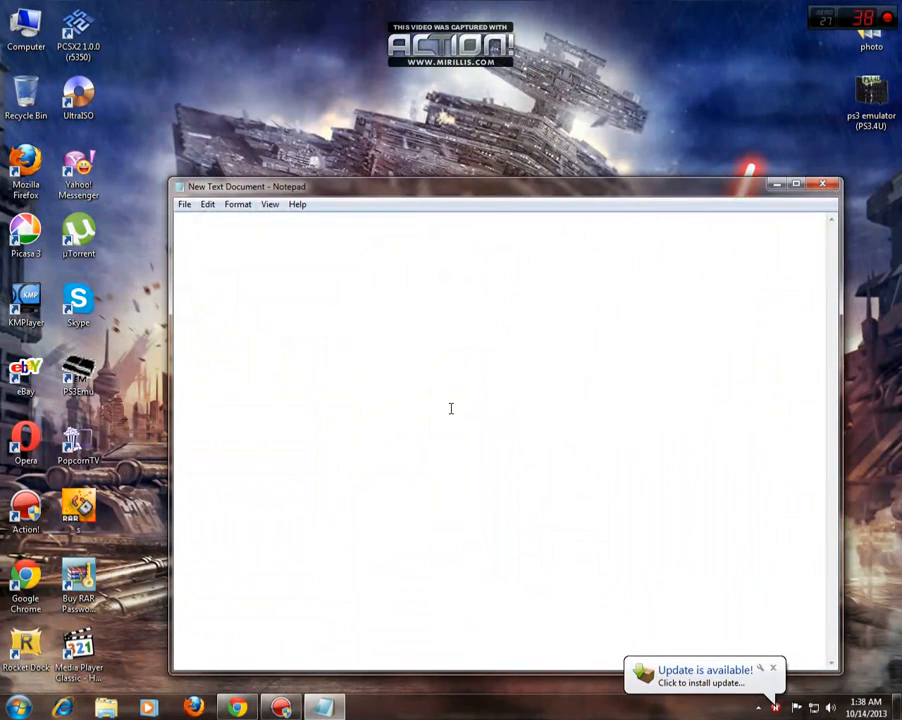
# - Write a greeting to YouTubers saying you have a problem playing games using PC3.4U
pyautogui.write('hello')
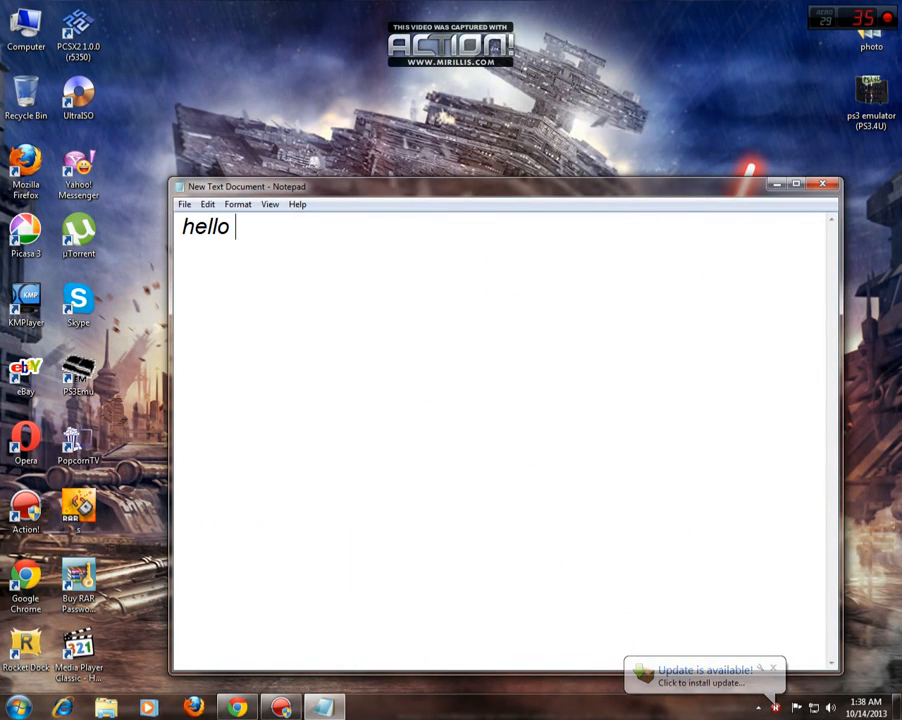
pyautogui.write('youtube')
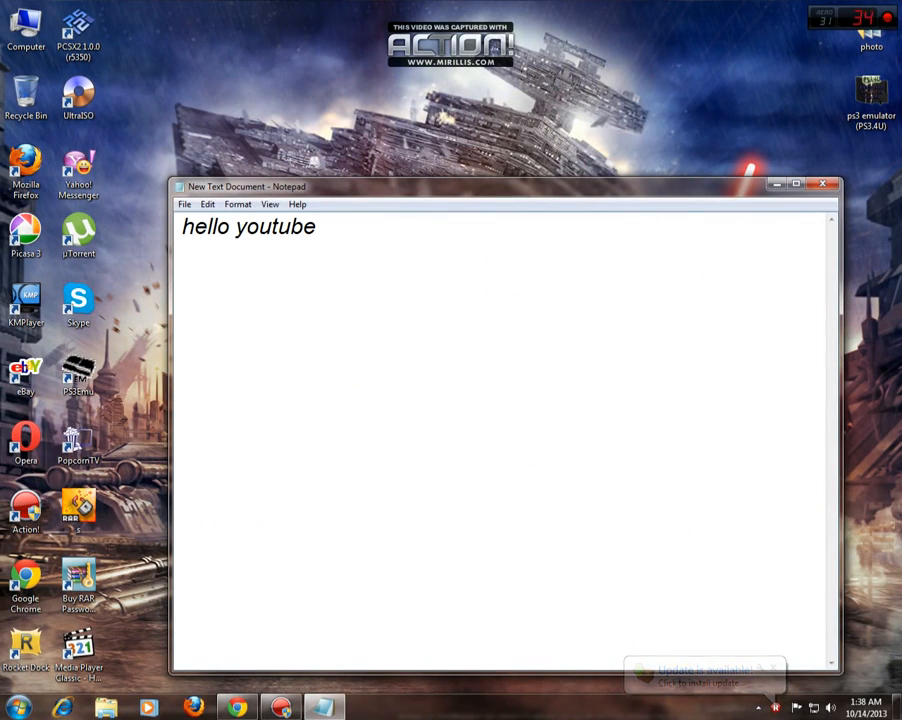
pyautogui.write('rs.')
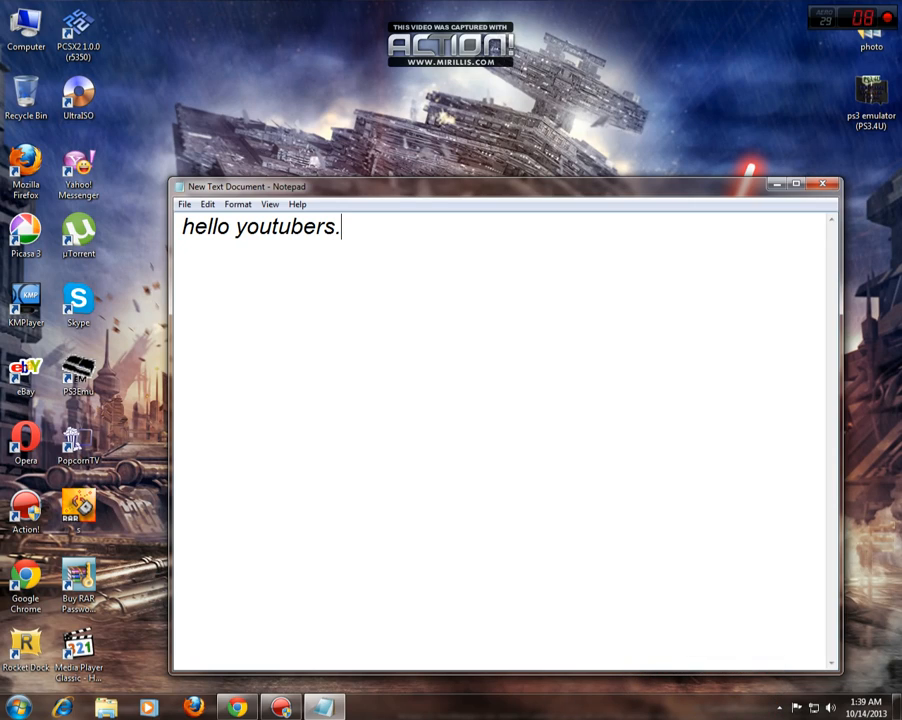
pyautogui.write('i have a pro')
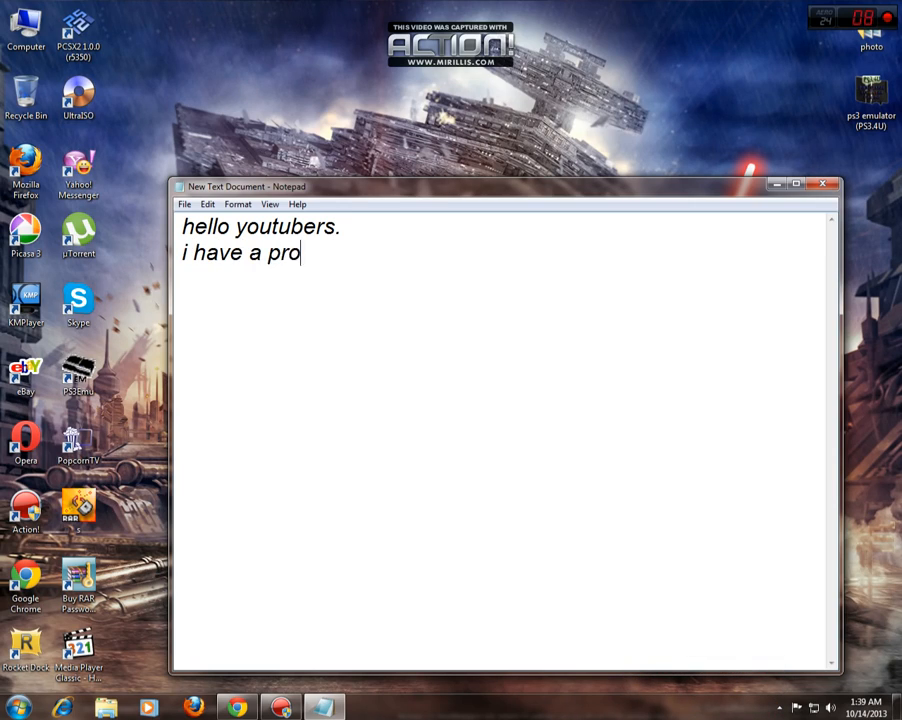
pyautogui.write('blem p')
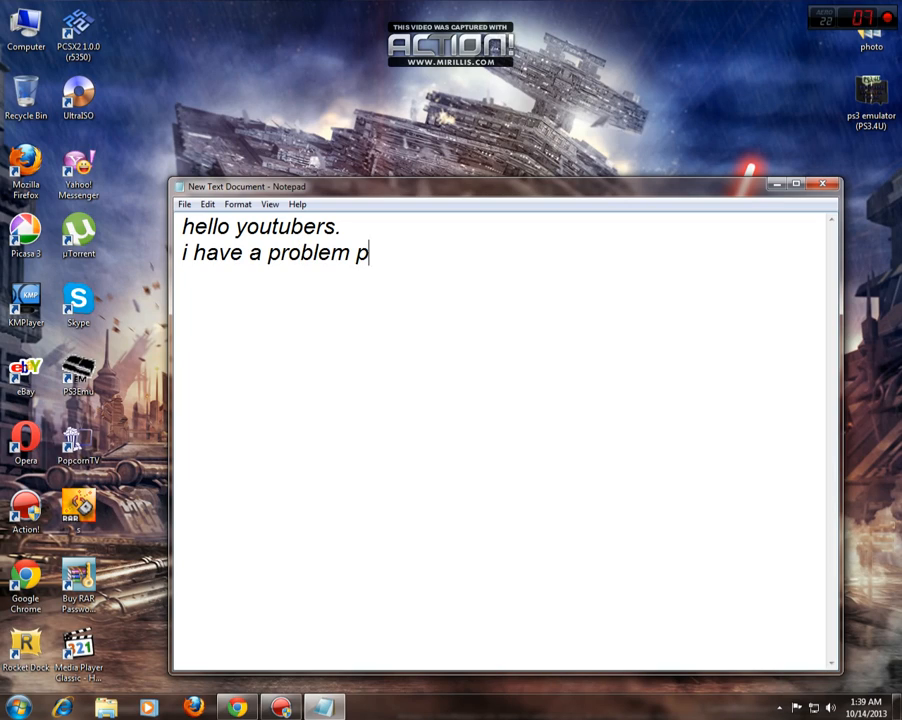
pyautogui.write('laying gam')
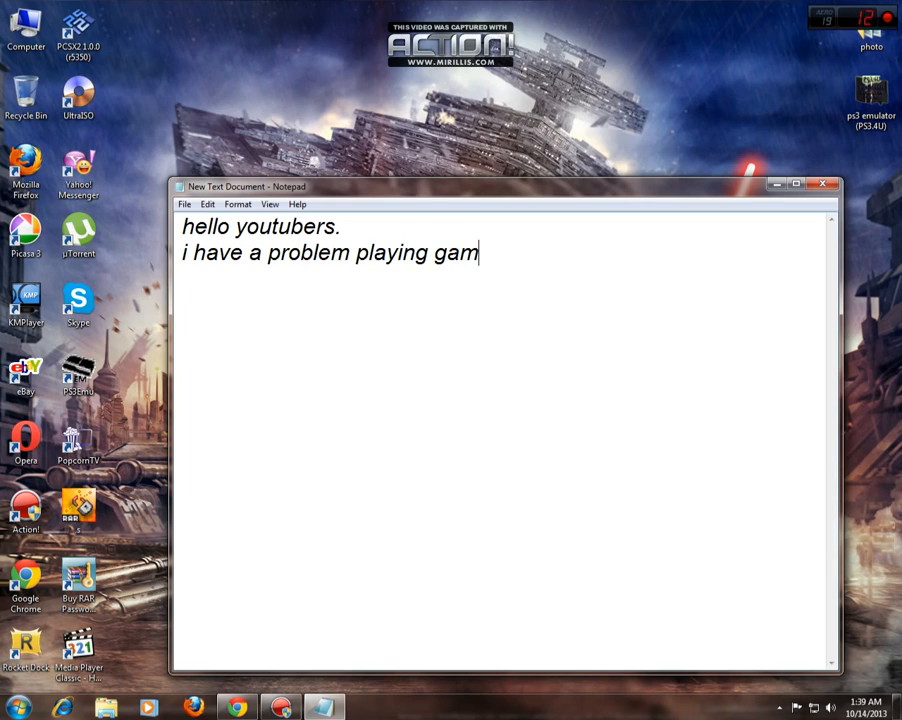
pyautogui.write('es usi')
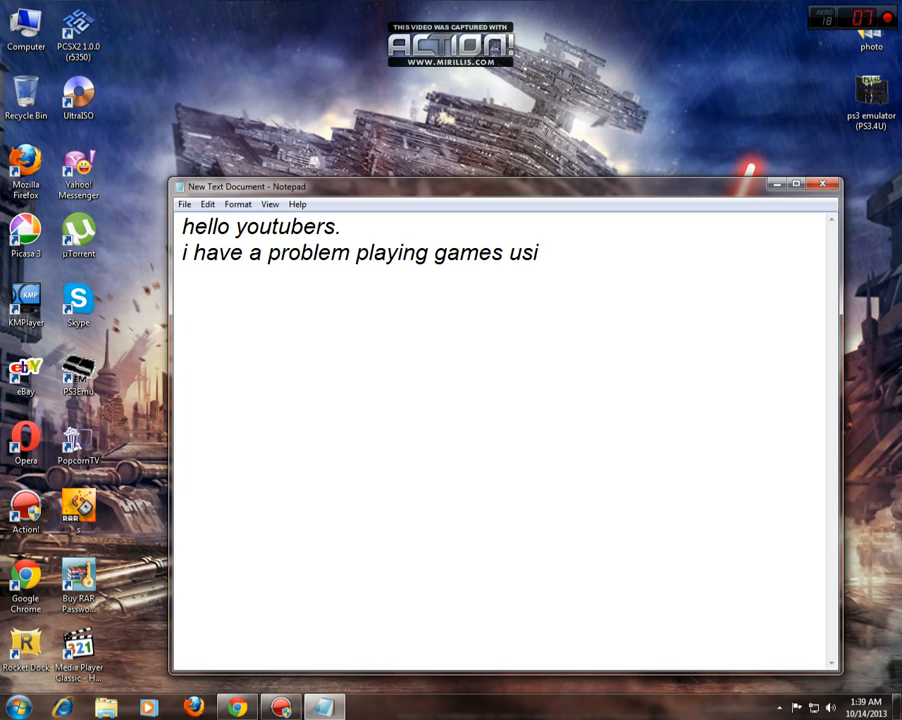
pyautogui.write('ng')
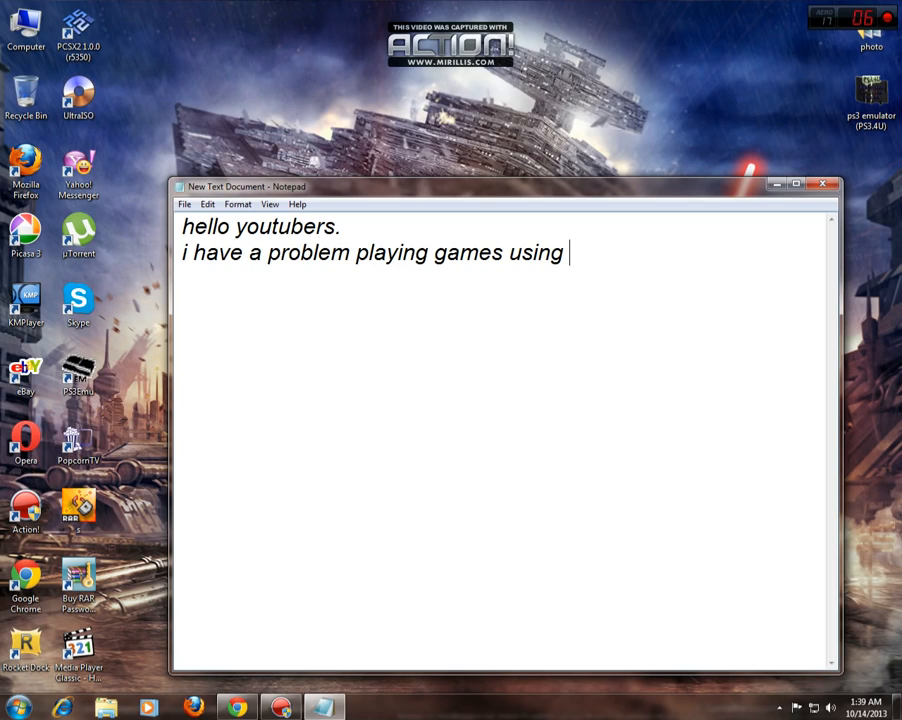
pyautogui.write('PC3.')
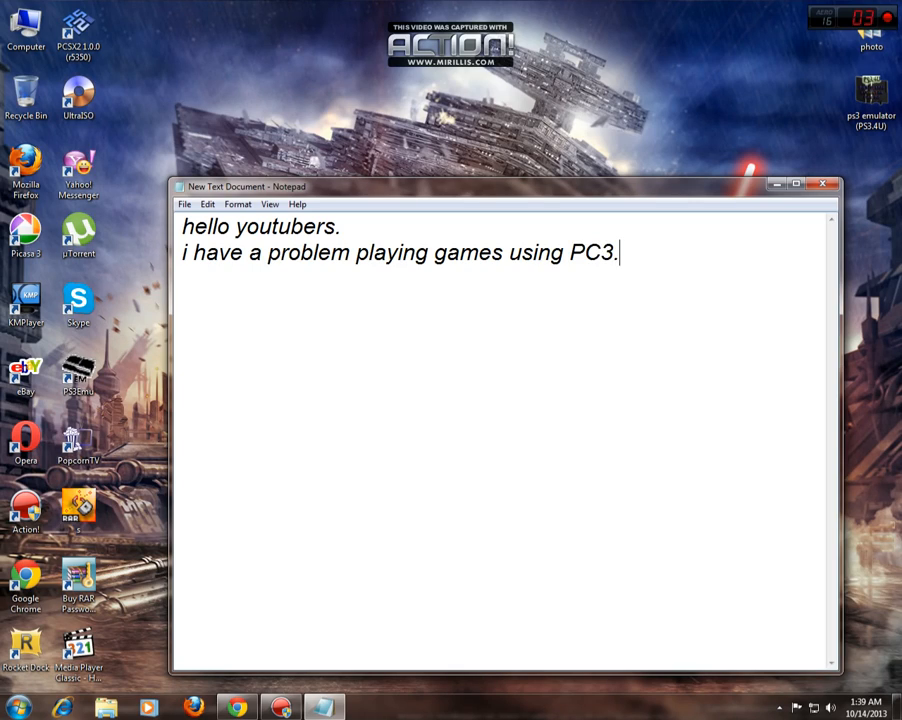
pyautogui.write('4U')
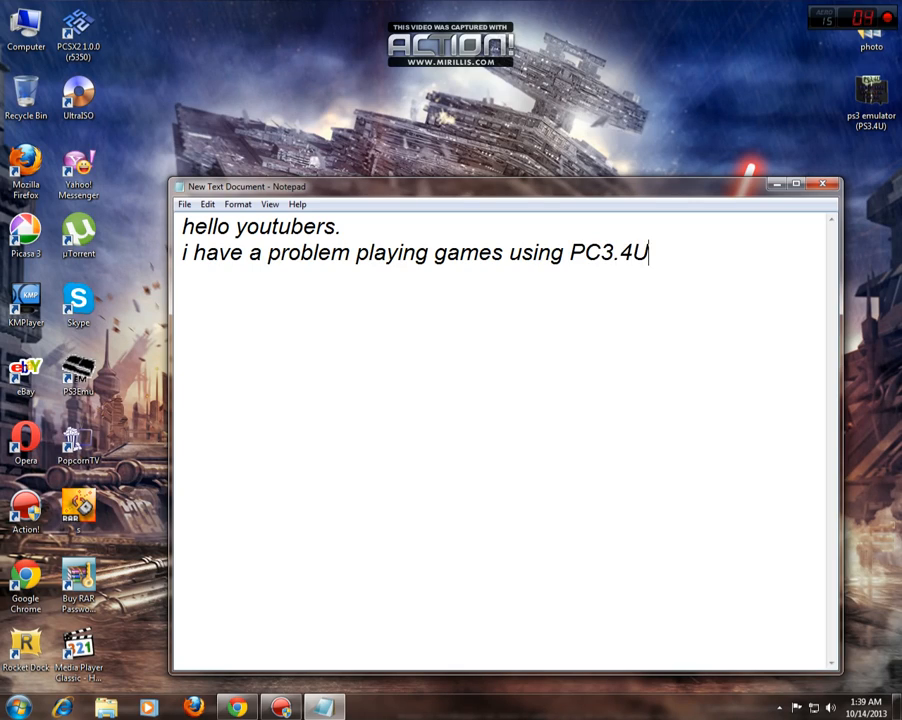
# - On a new line, add that it was downloaded but needs a registration key for running roms
pyautogui.press('enter')
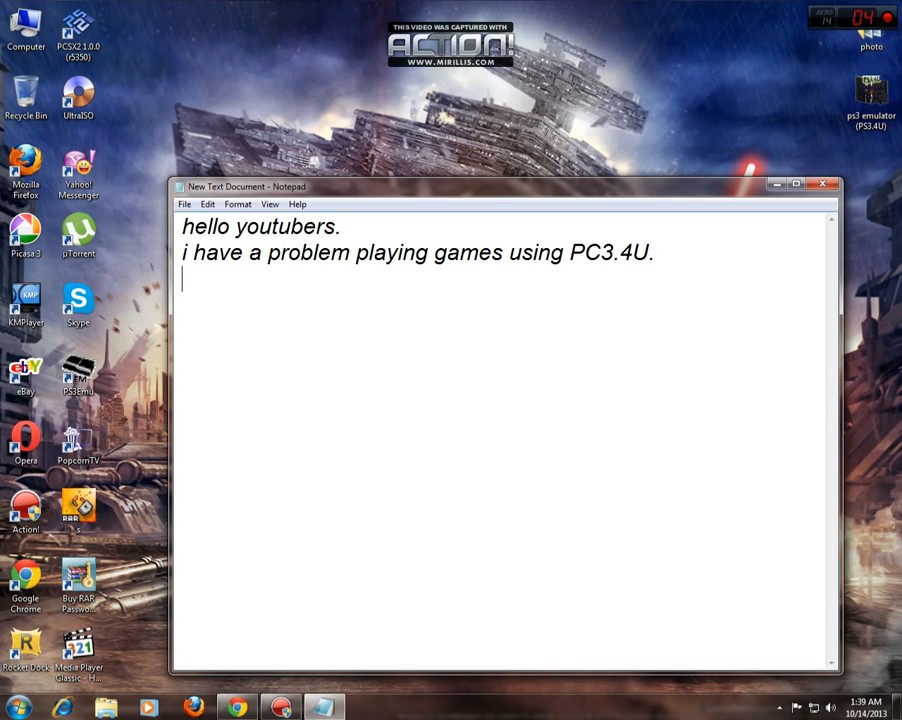
pyautogui.write('I have down')
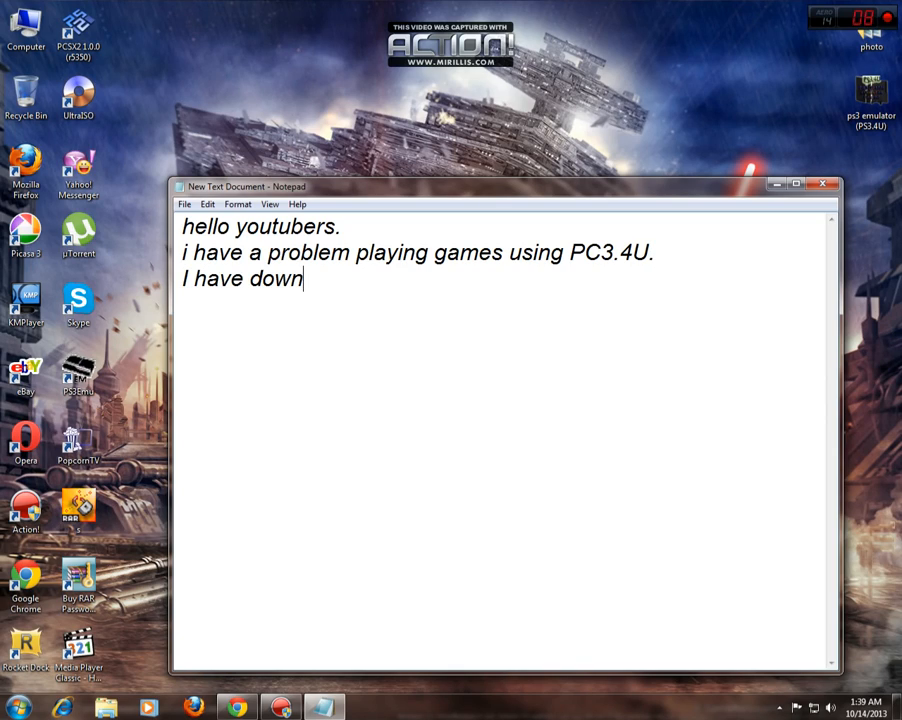
pyautogui.write('load')
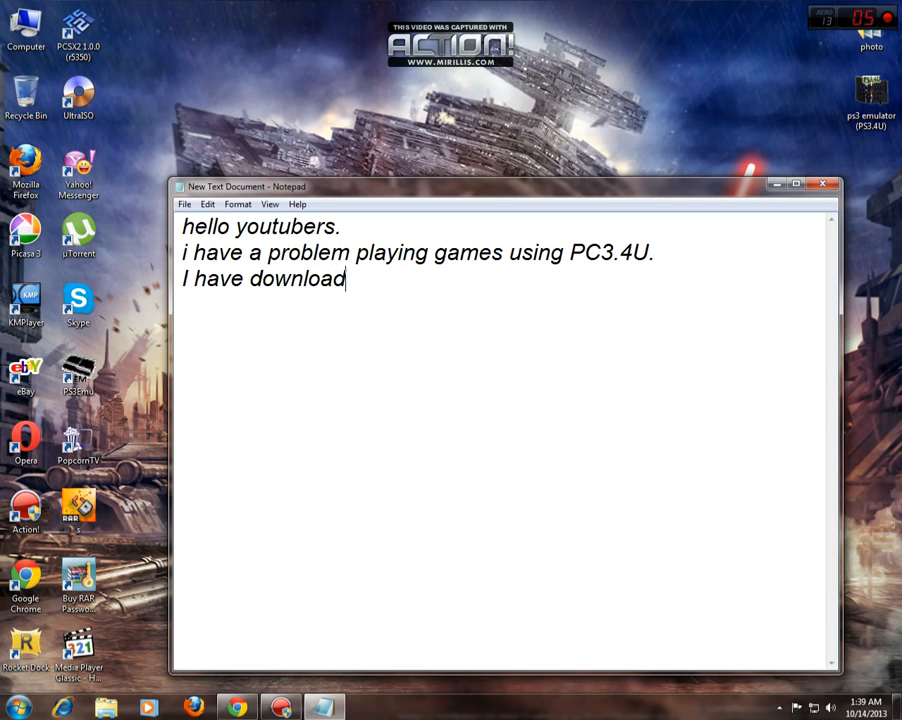
pyautogui.write('ed it. but')
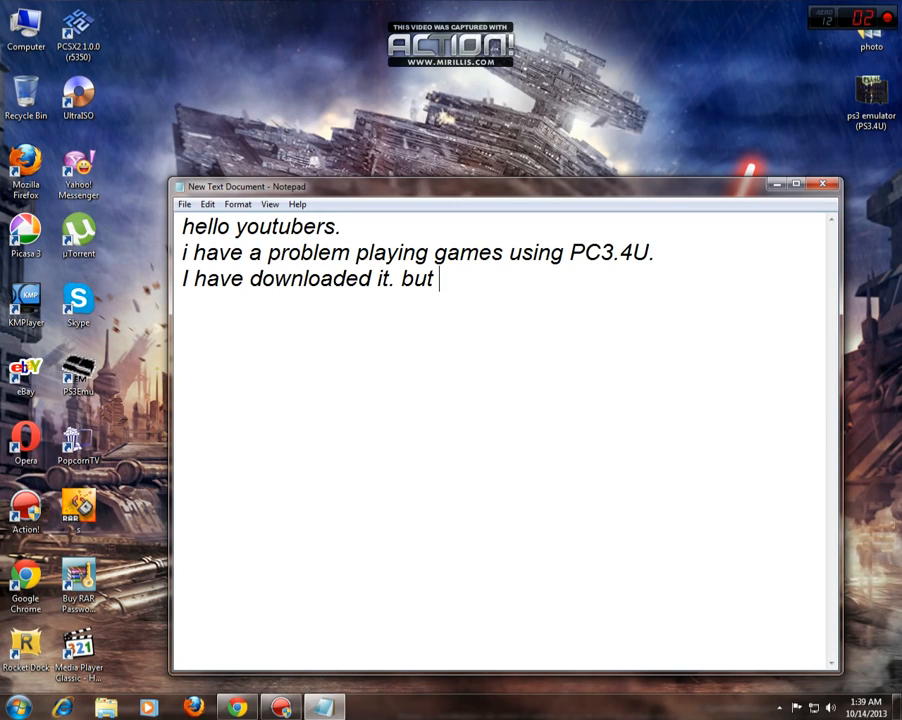
pyautogui.write('nee')
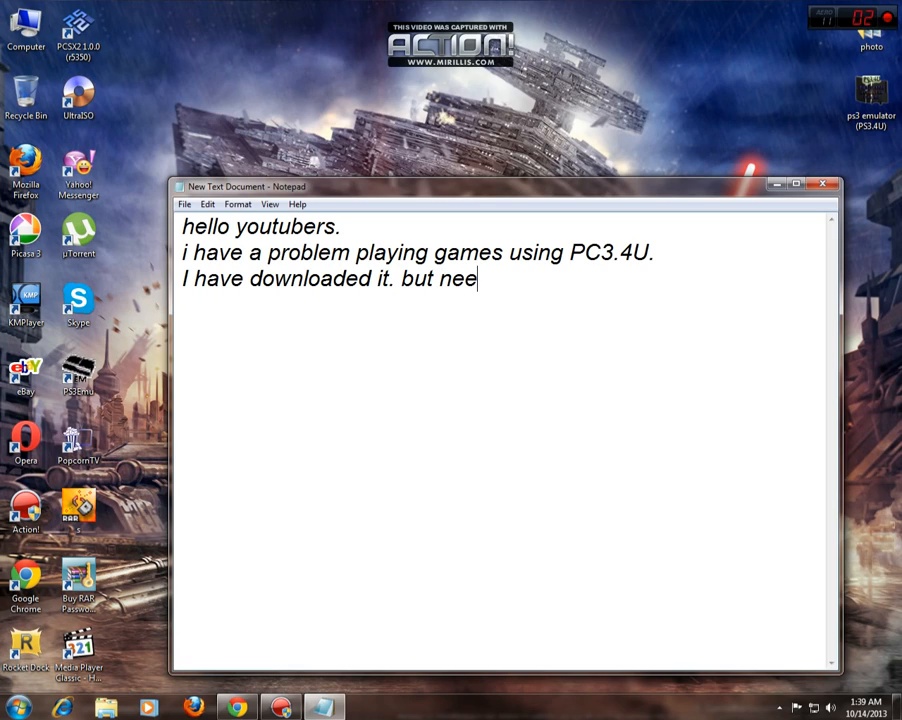
pyautogui.press('BackSpace')
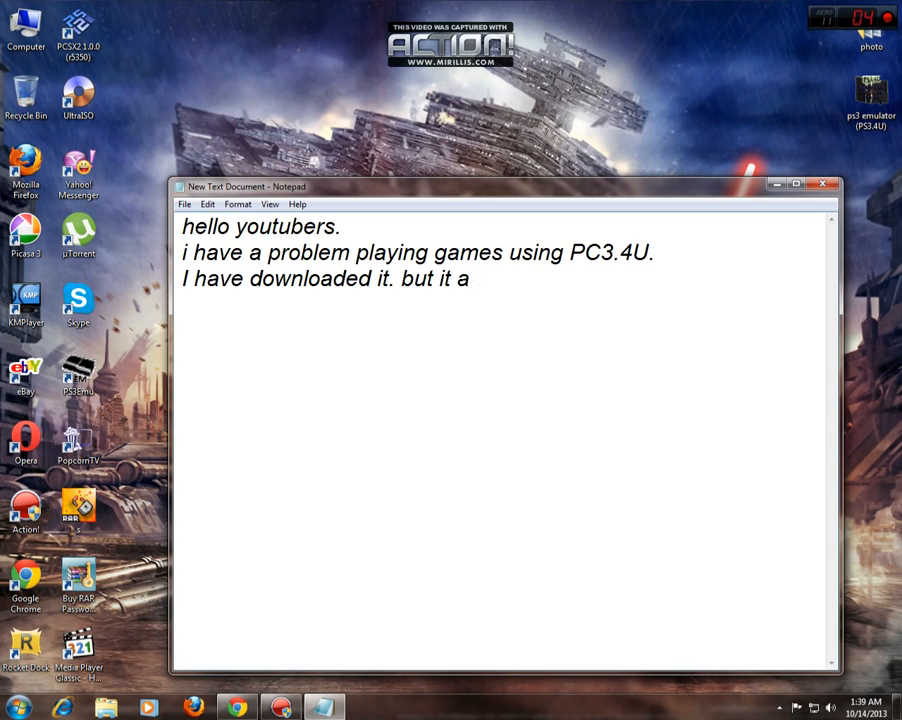
pyautogui.write('registra')
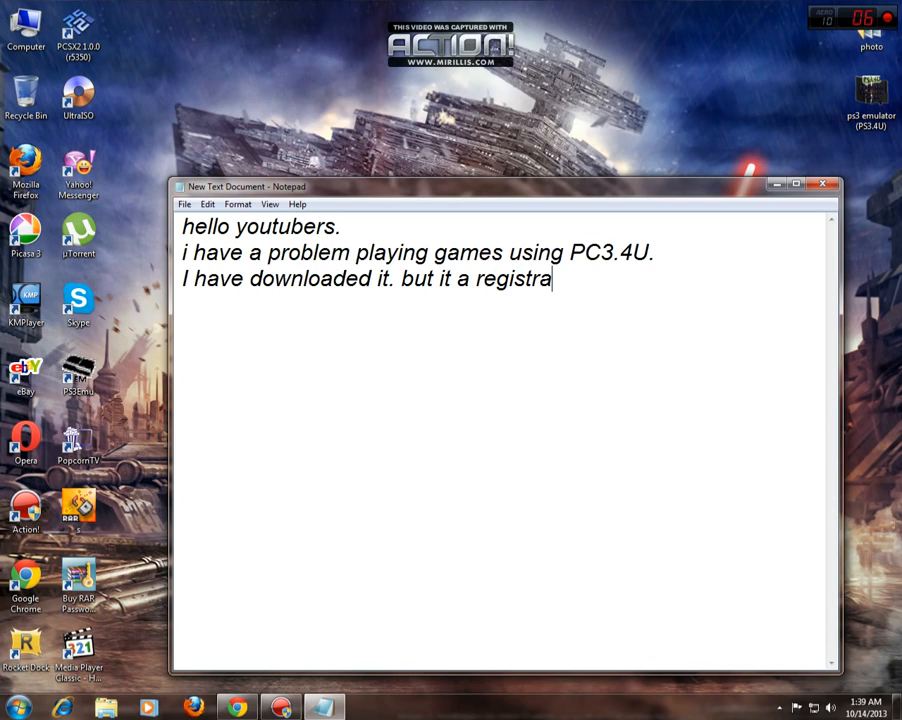
pyautogui.write('tion ke')
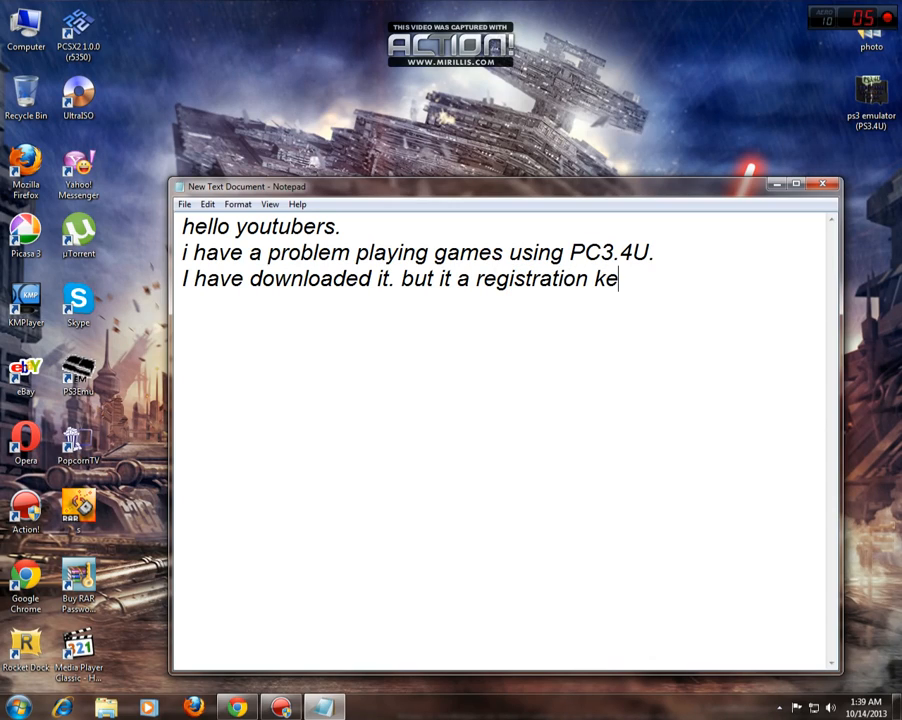
pyautogui.write('y')
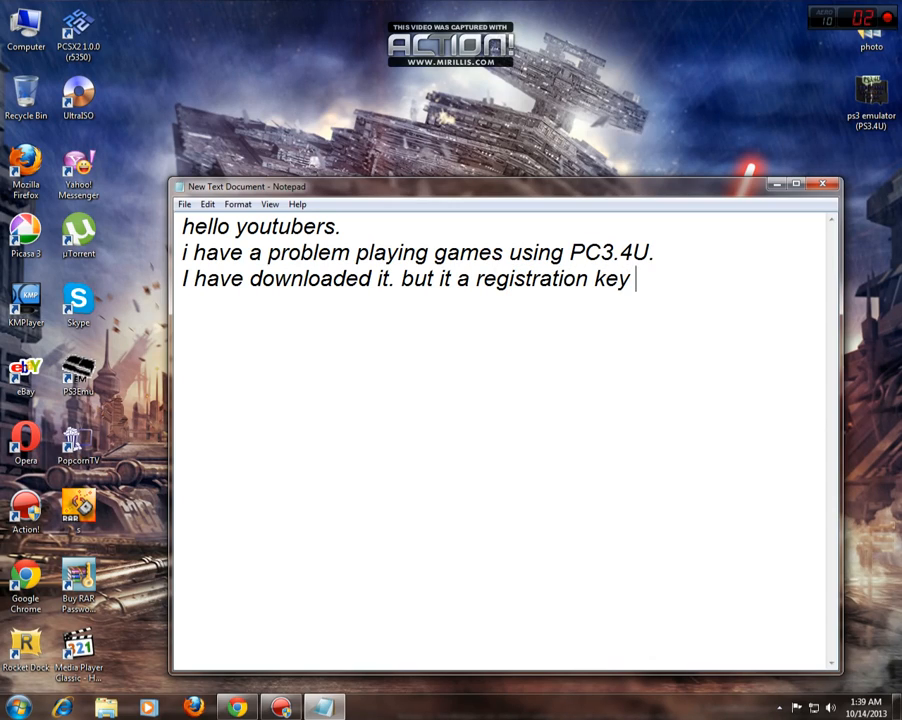
pyautogui.write('for r')
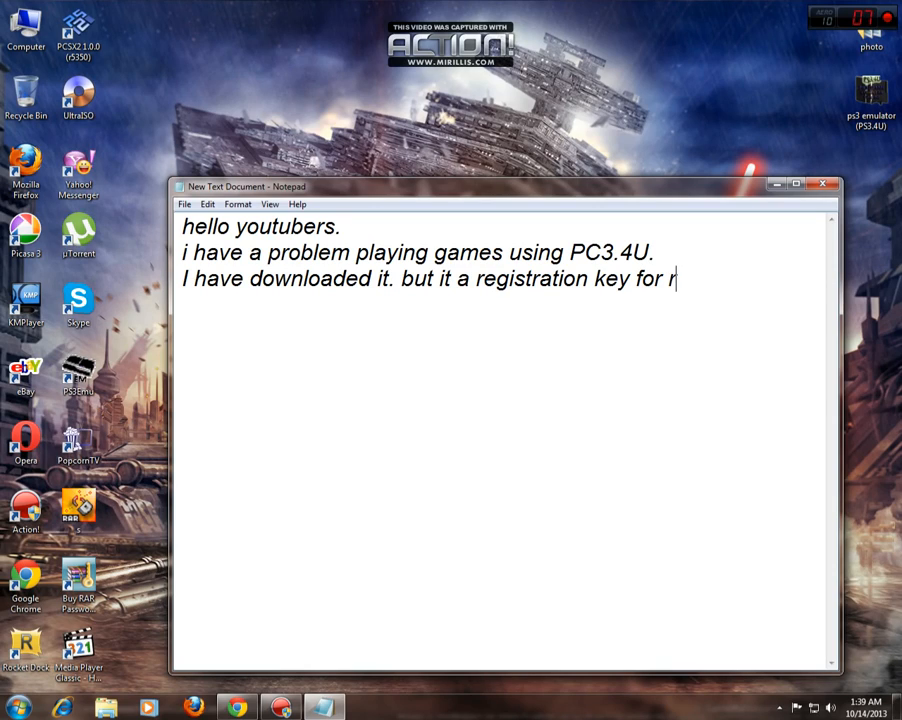
pyautogui.write('unning')
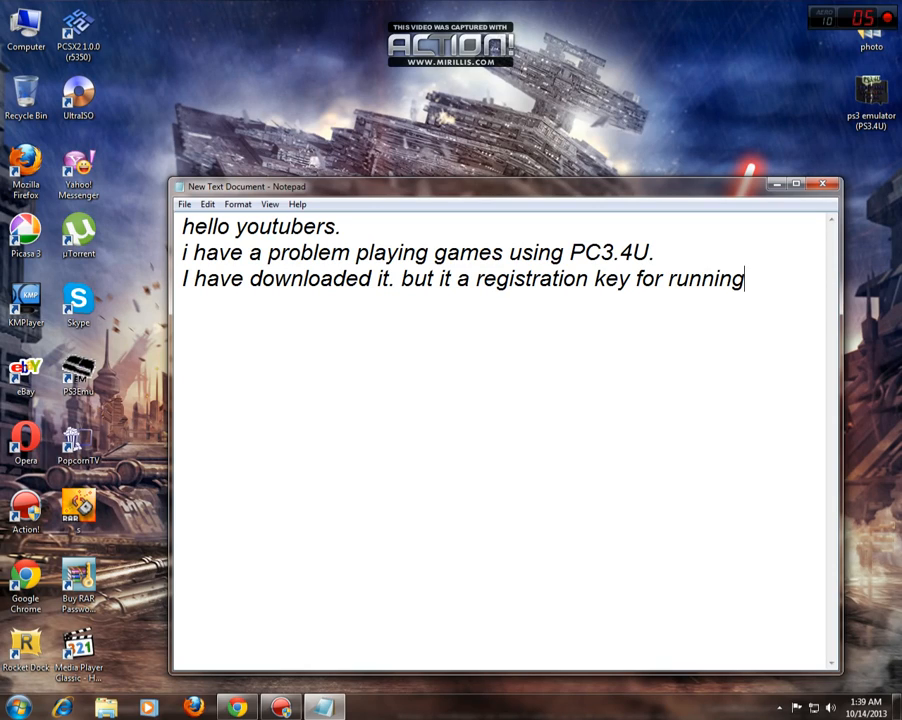
pyautogui.write('rom')
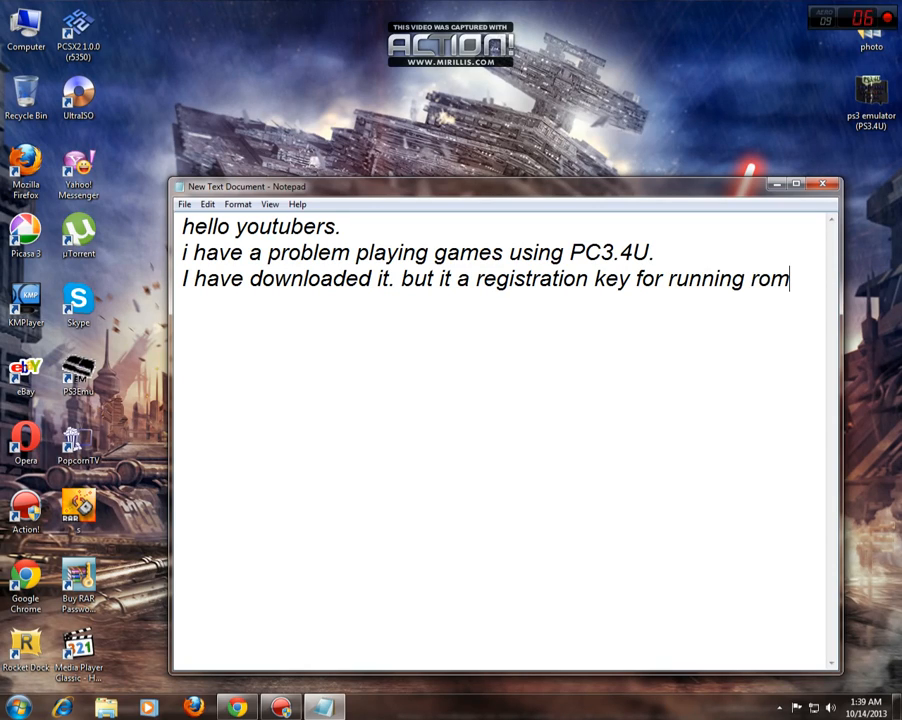
pyautogui.write('s.')
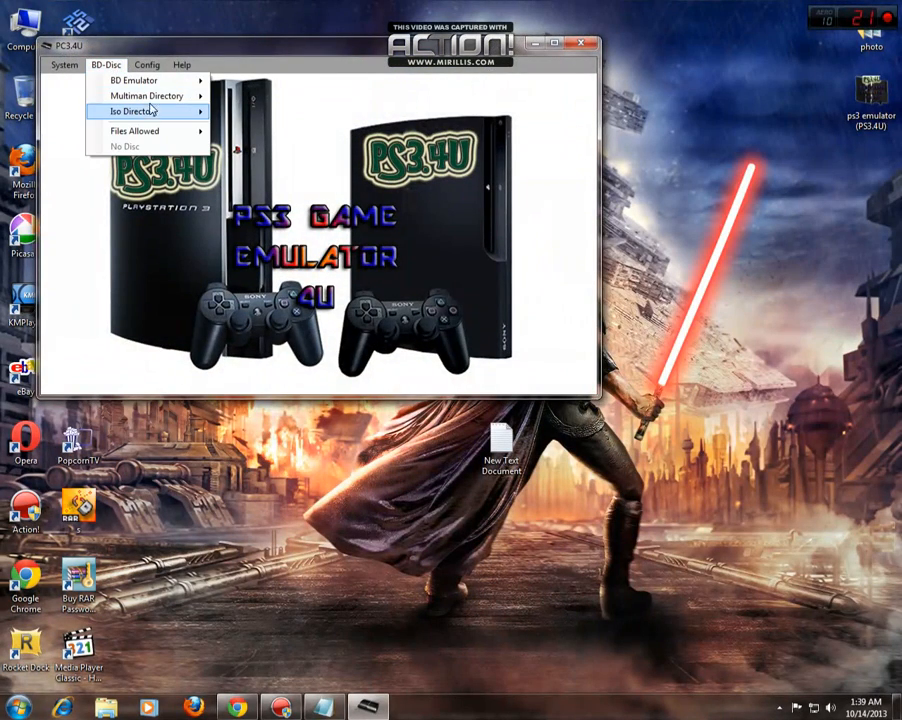
pyautogui.click(134, 111)
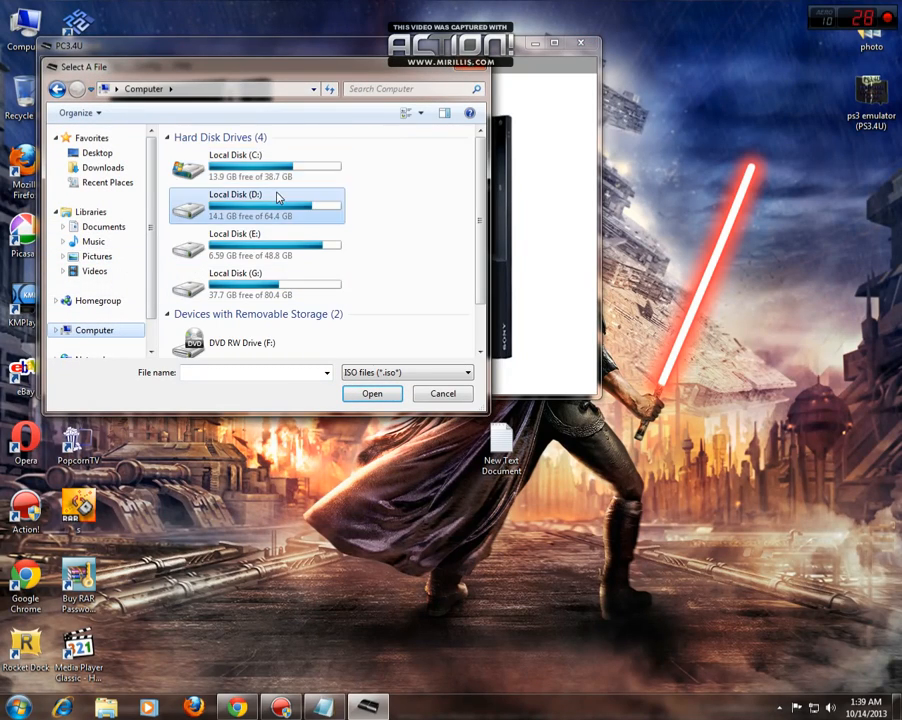
pyautogui.click(442, 393)
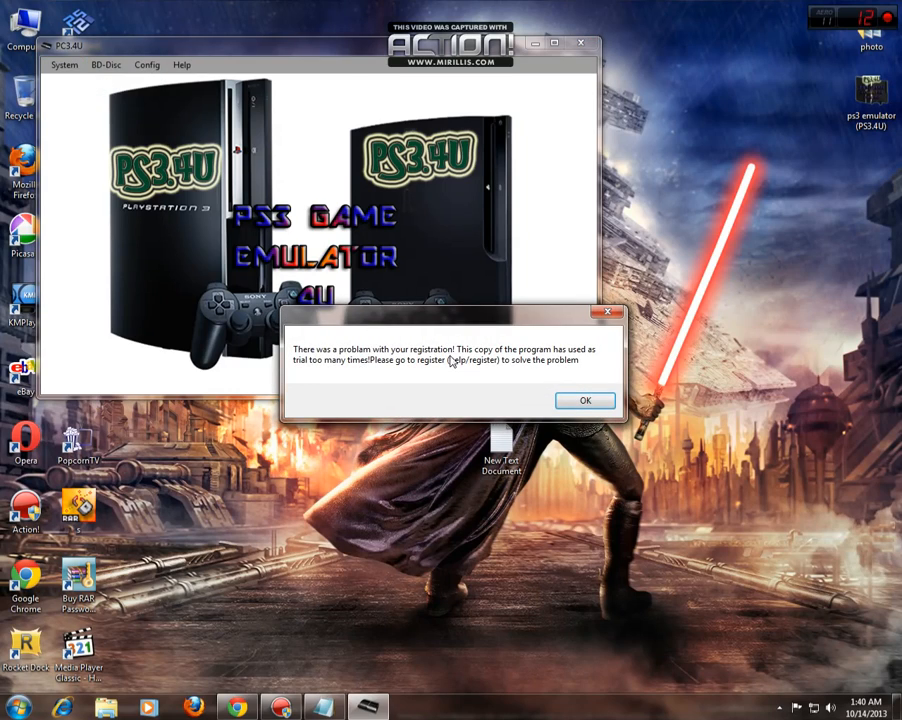
pyautogui.click(585, 400)
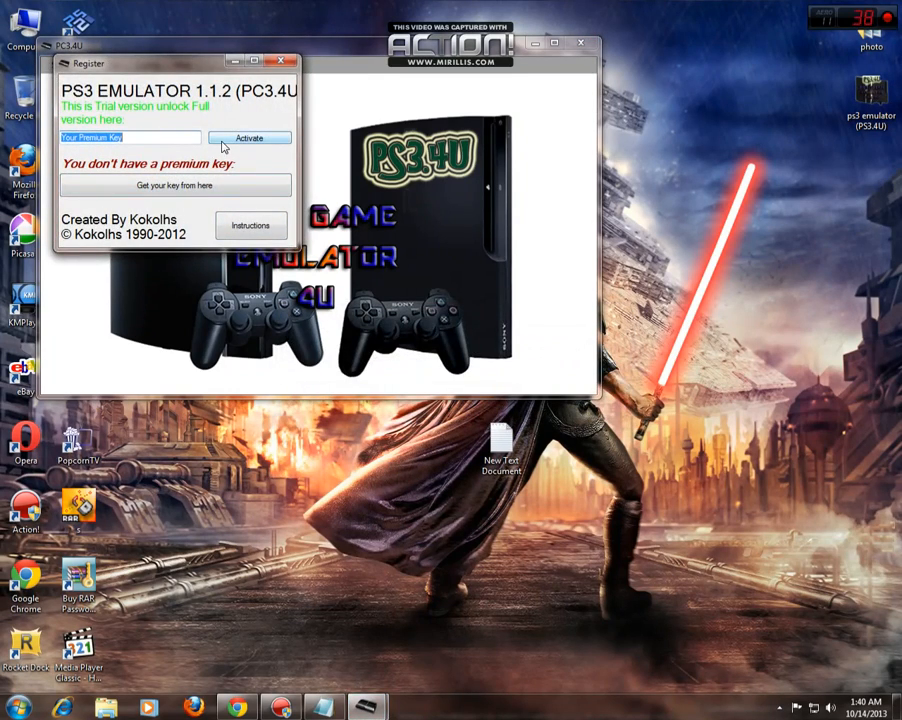
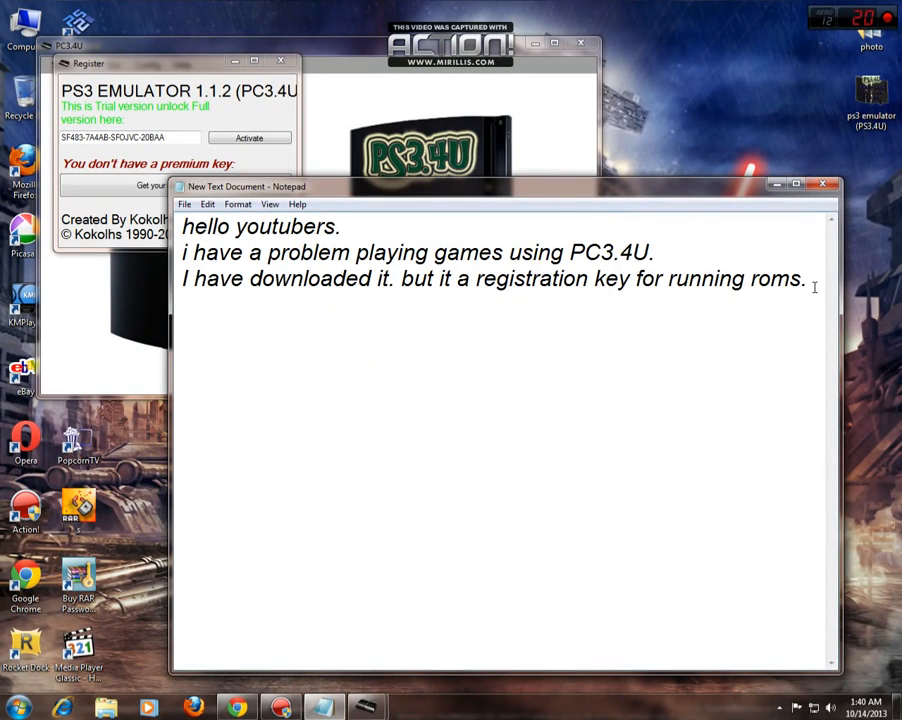
# - Add a line saying the registration key is entered but it shows an error
pyautogui.write('I have th')
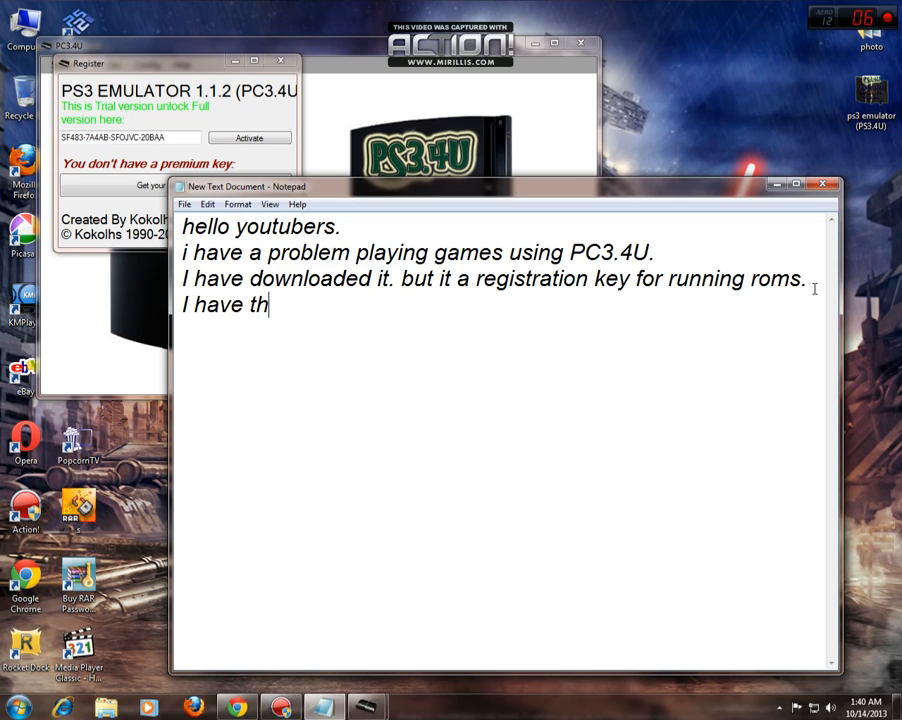
pyautogui.write('e regi')
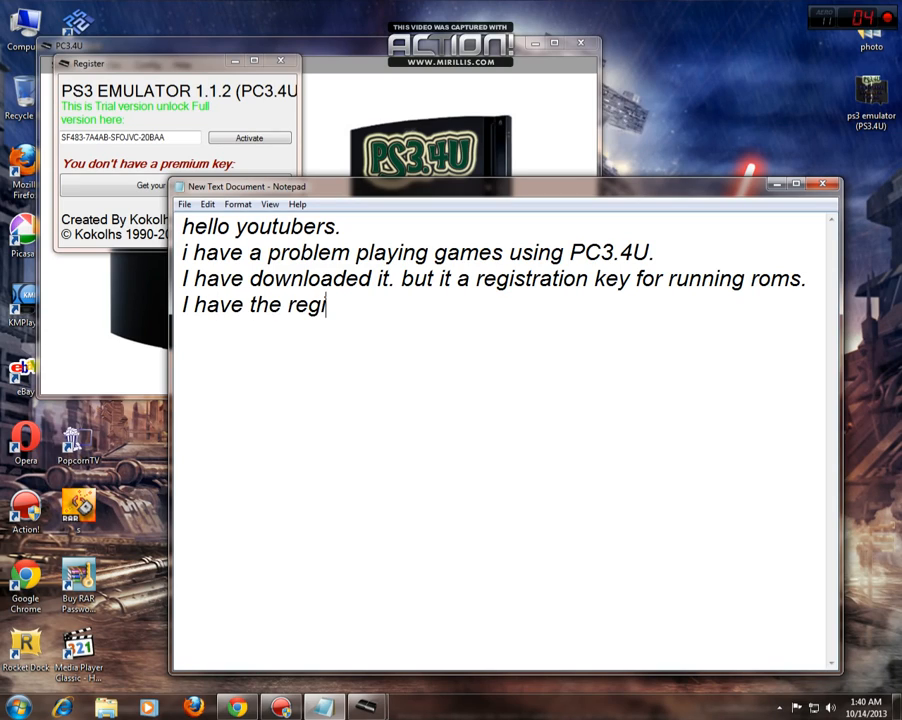
pyautogui.write('stra')
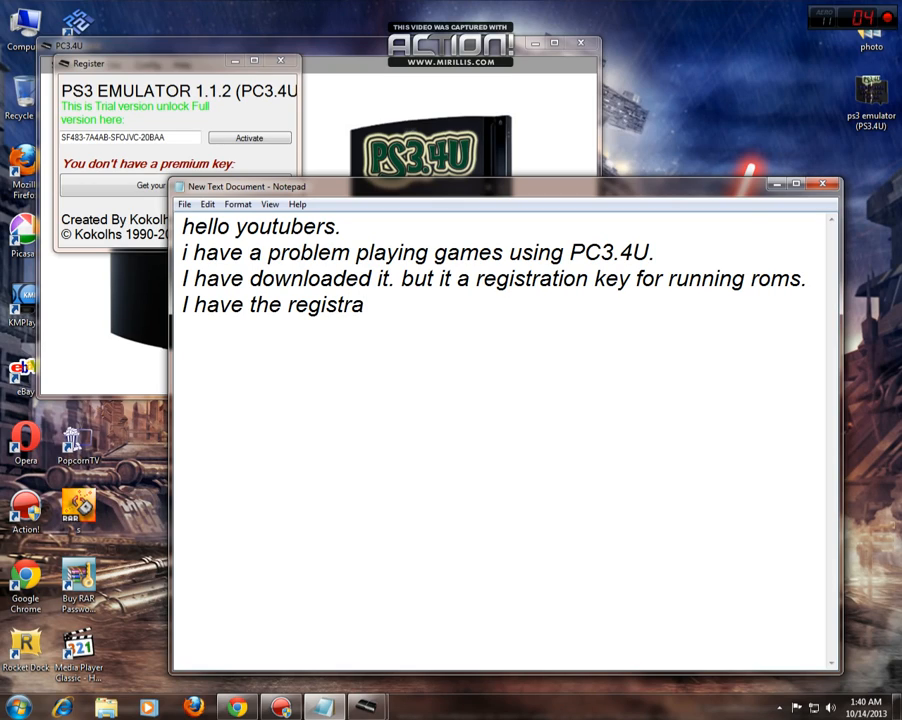
pyautogui.write('tion key but')
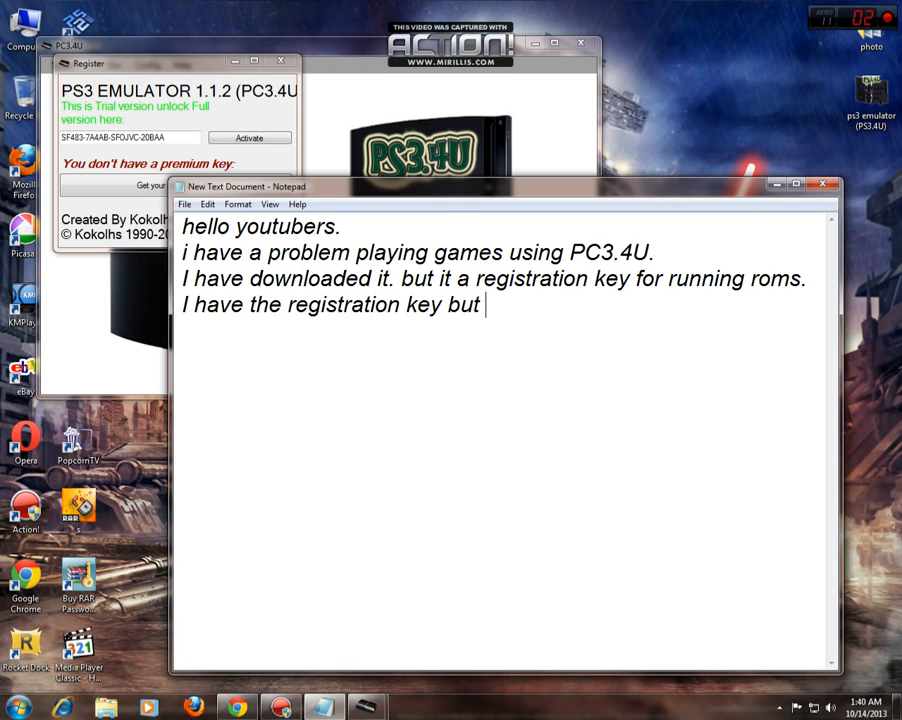
pyautogui.write('it s')
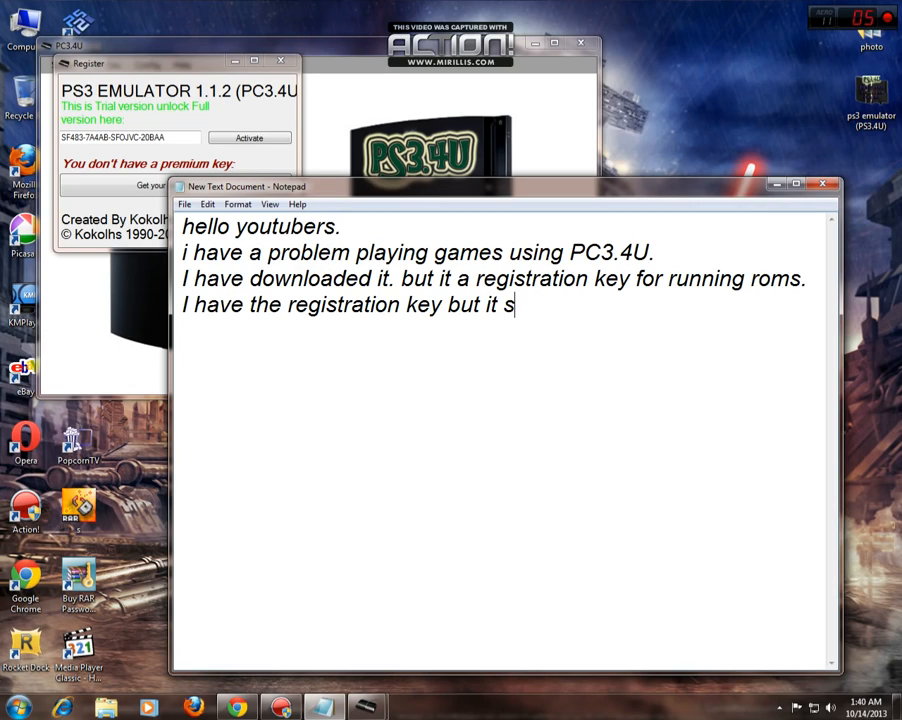
pyautogui.write('hows an err')
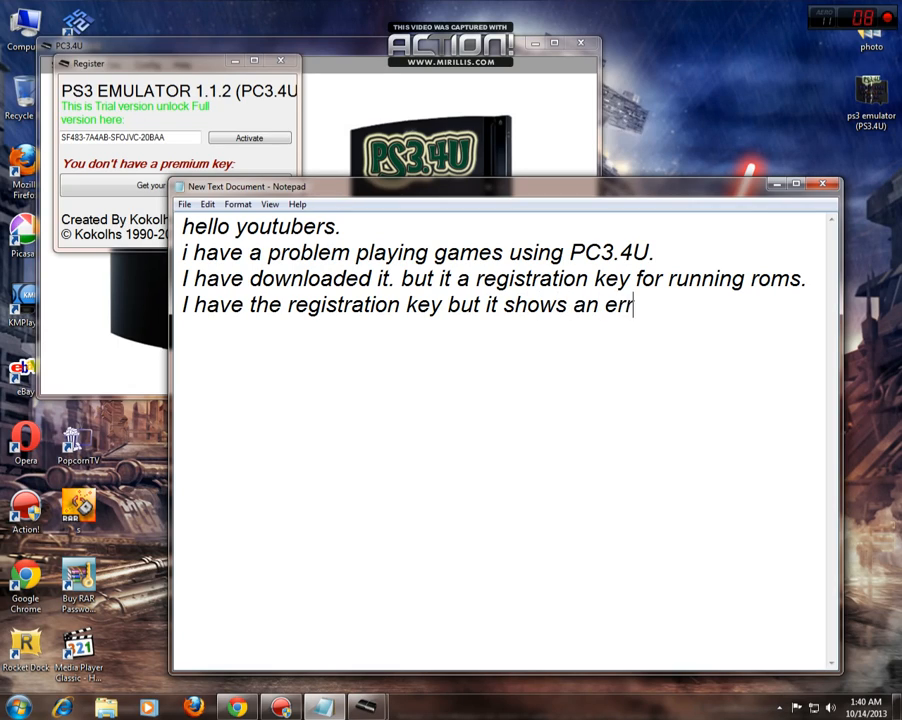
pyautogui.write('reo.')
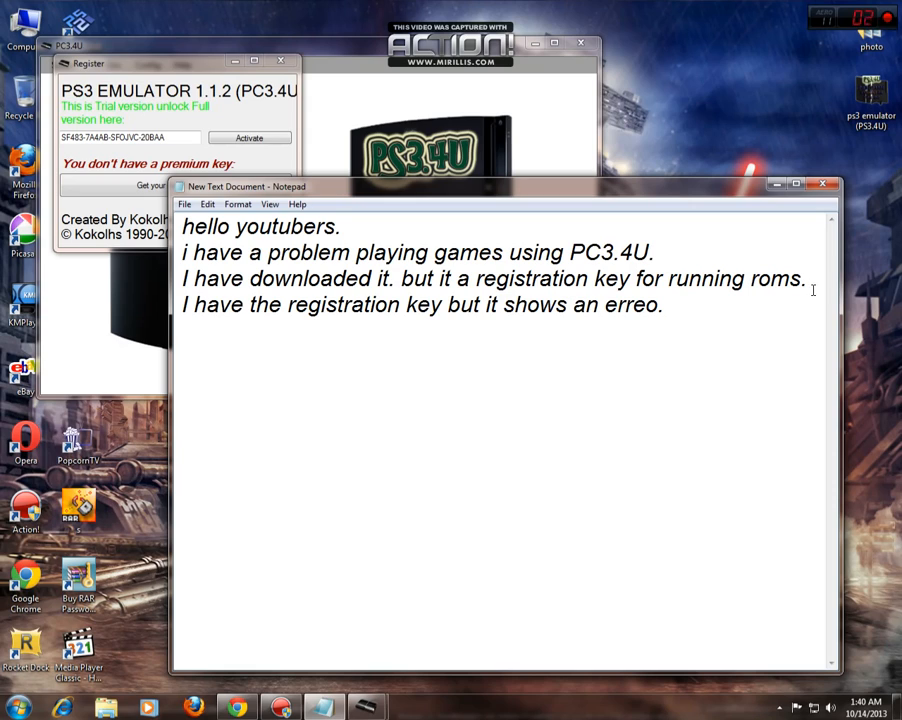
pyautogui.write('errer.')
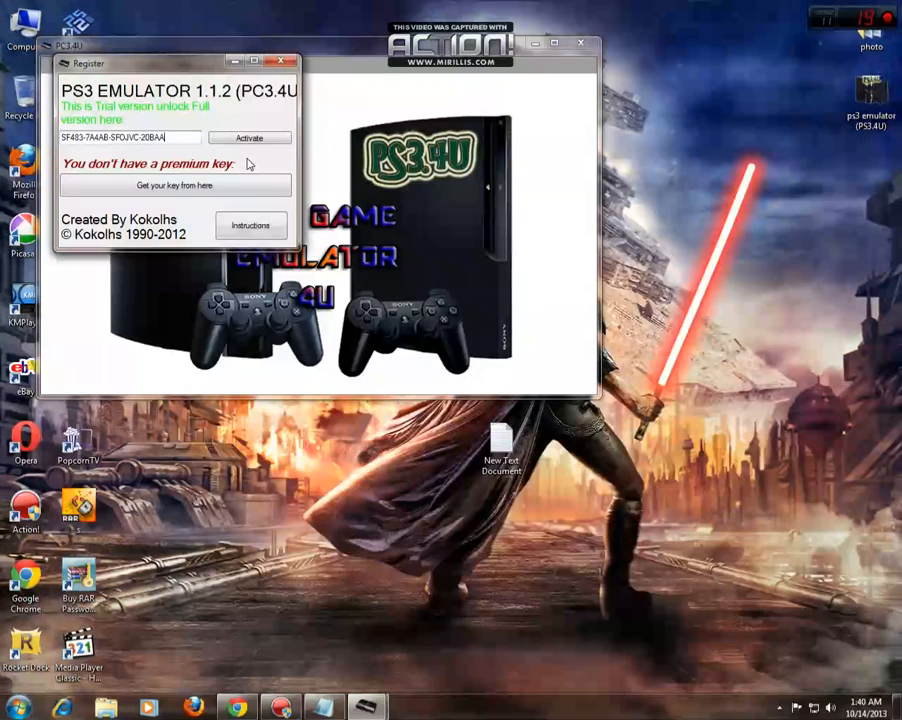
# - Activate the premium key, dismiss the server connection error, and retry activation
pyautogui.click(249, 138)
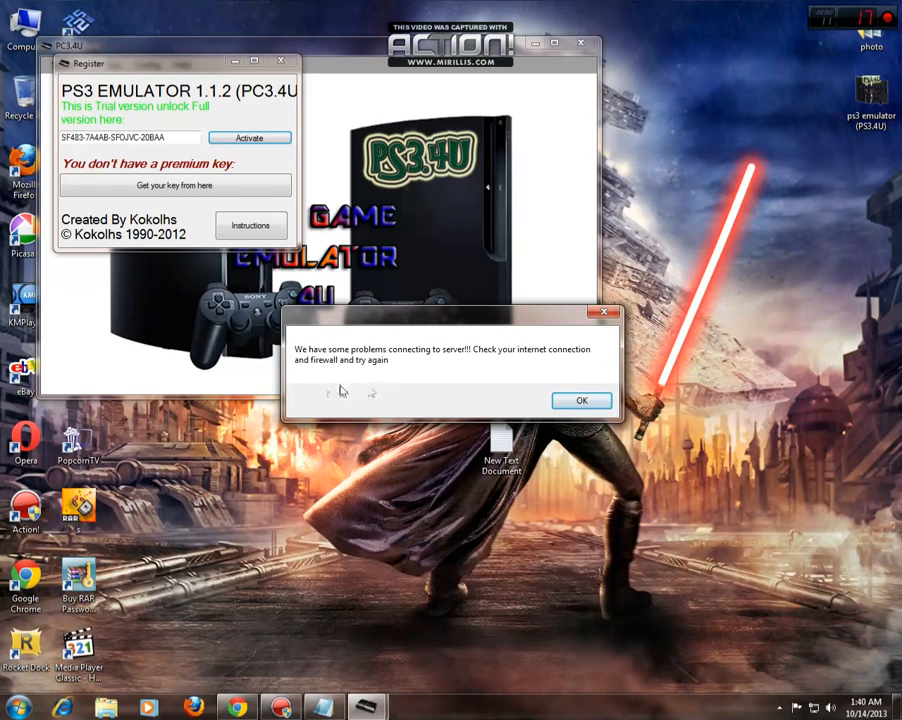
pyautogui.click(581, 400)
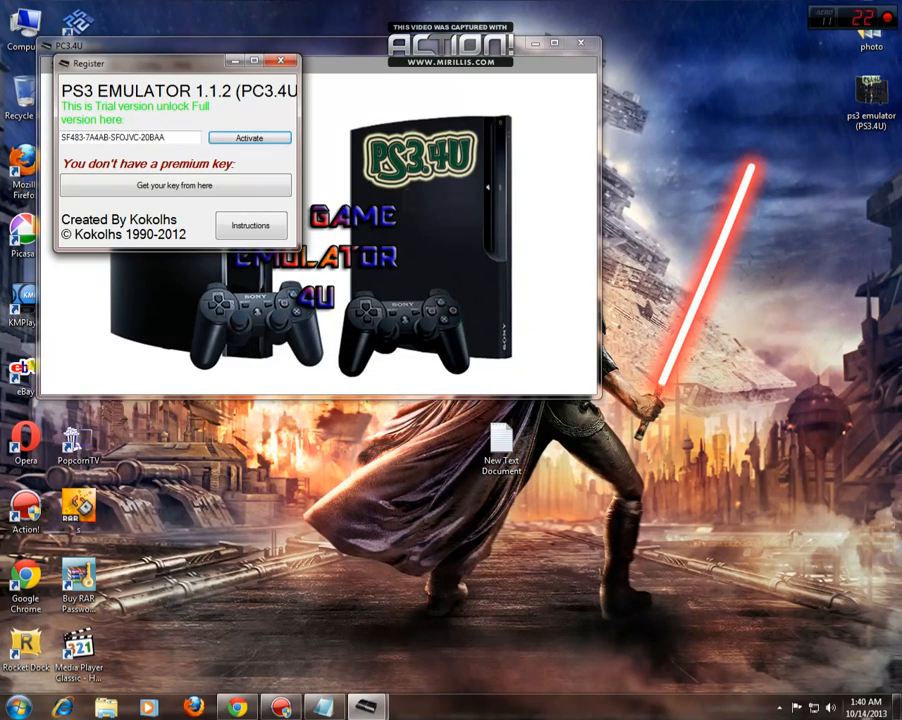
pyautogui.click(249, 138)
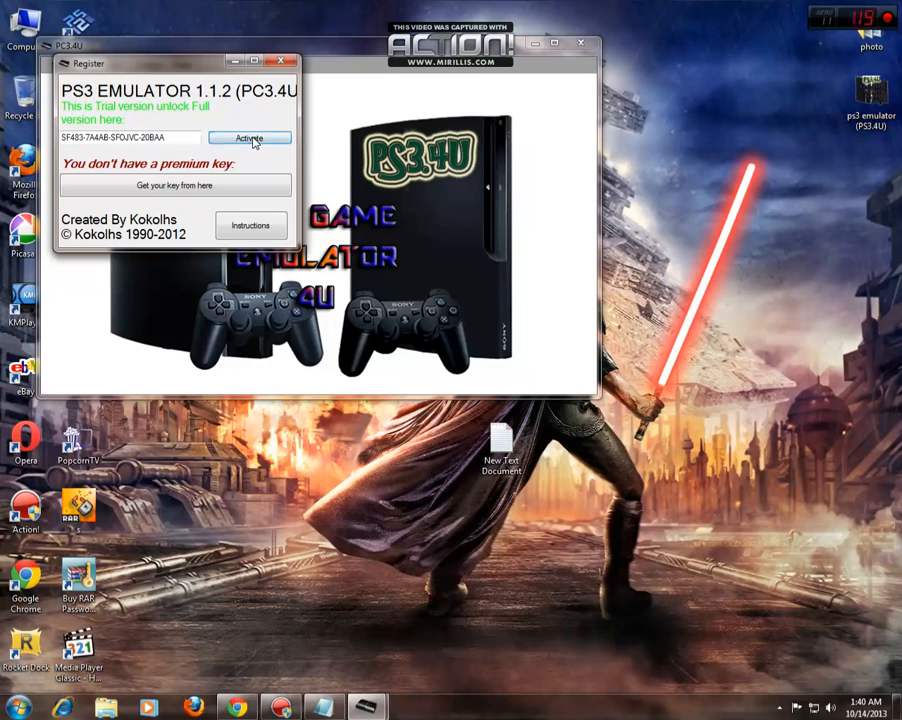
pyautogui.click(22, 708)
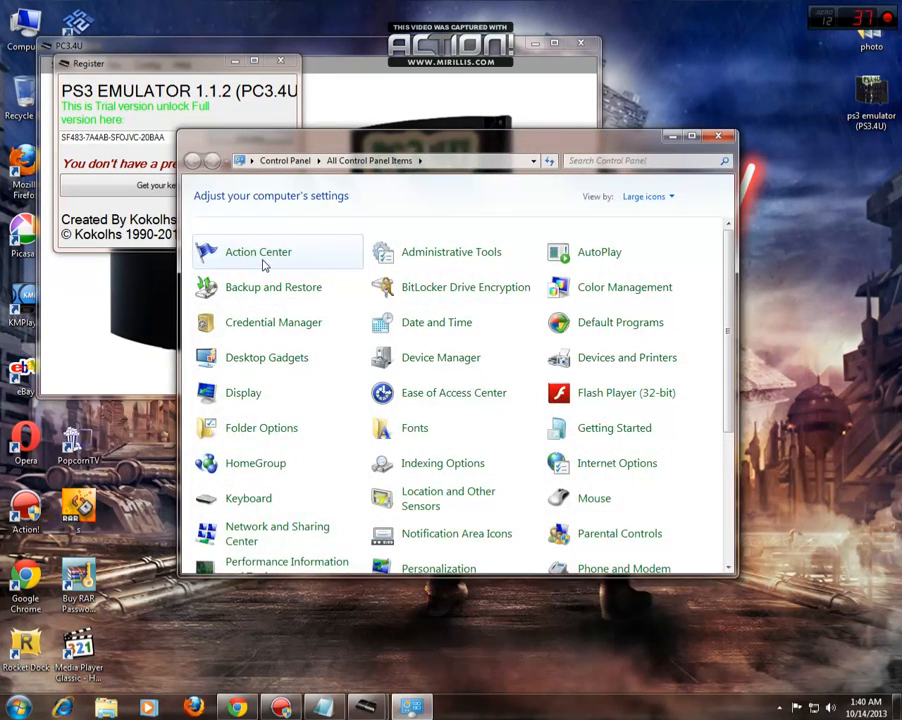
# - Turn off Windows Firewall from its Control Panel on/off settings
pyautogui.scroll(-3)
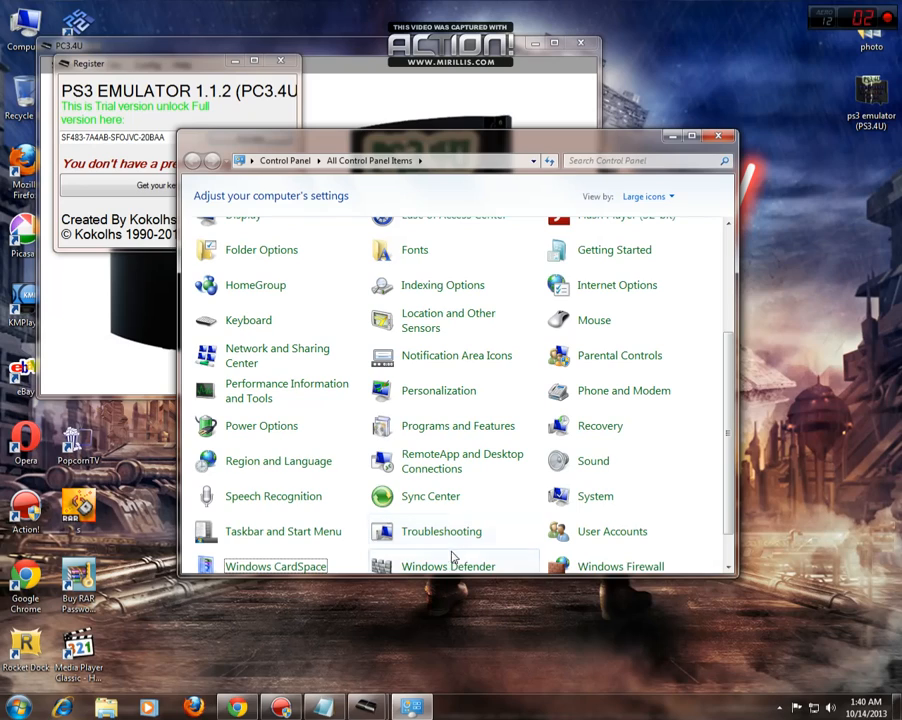
pyautogui.click(620, 566)
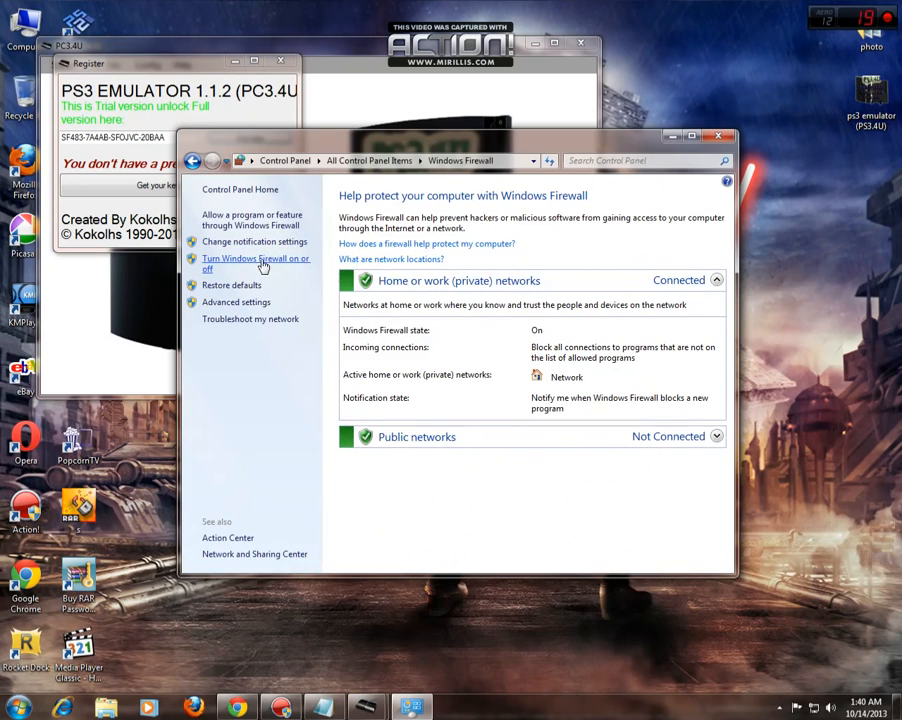
pyautogui.click(255, 263)
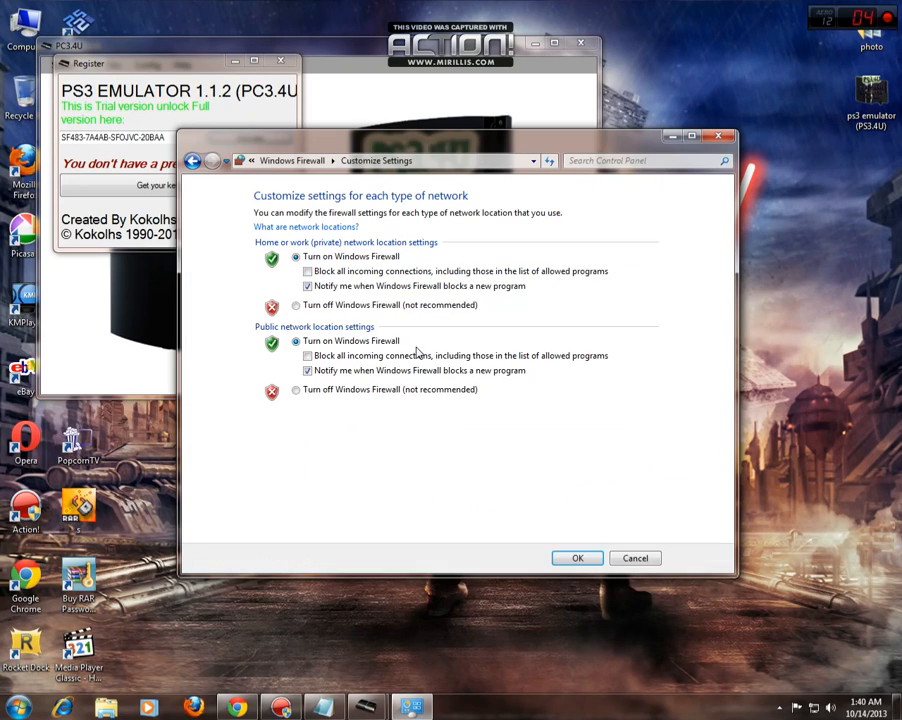
pyautogui.click(296, 305)
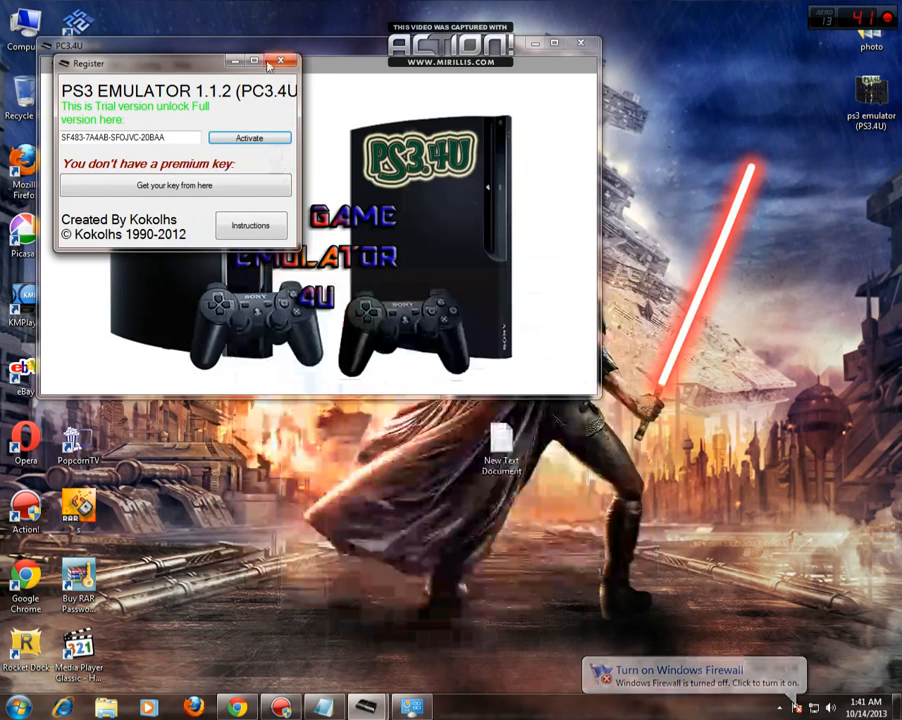
# - View the registration Instructions, then the 'Buy your key from here' purchase options
pyautogui.click(251, 225)
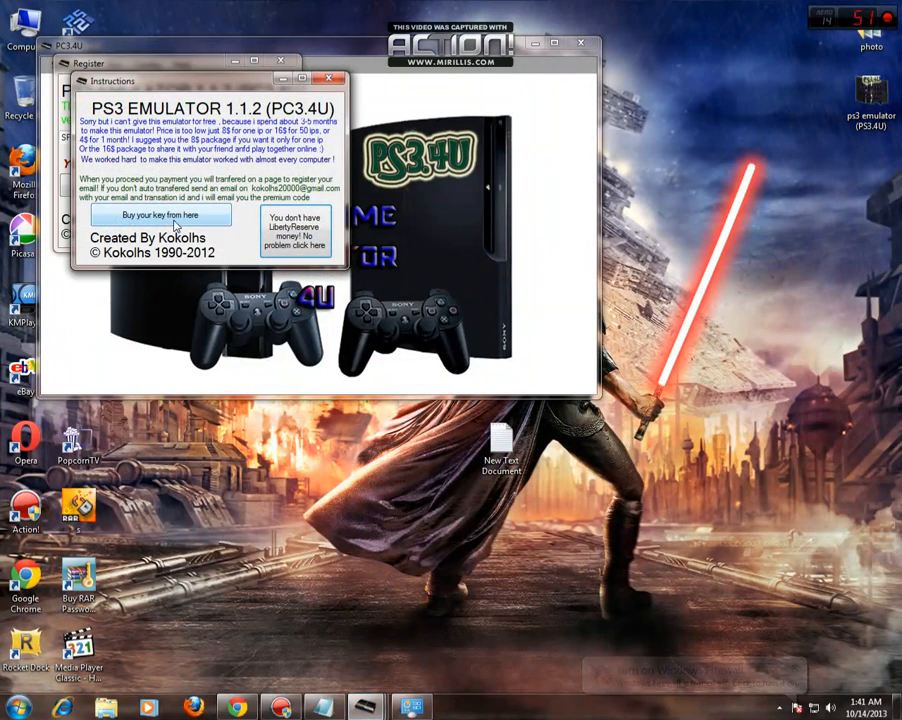
pyautogui.click(161, 215)
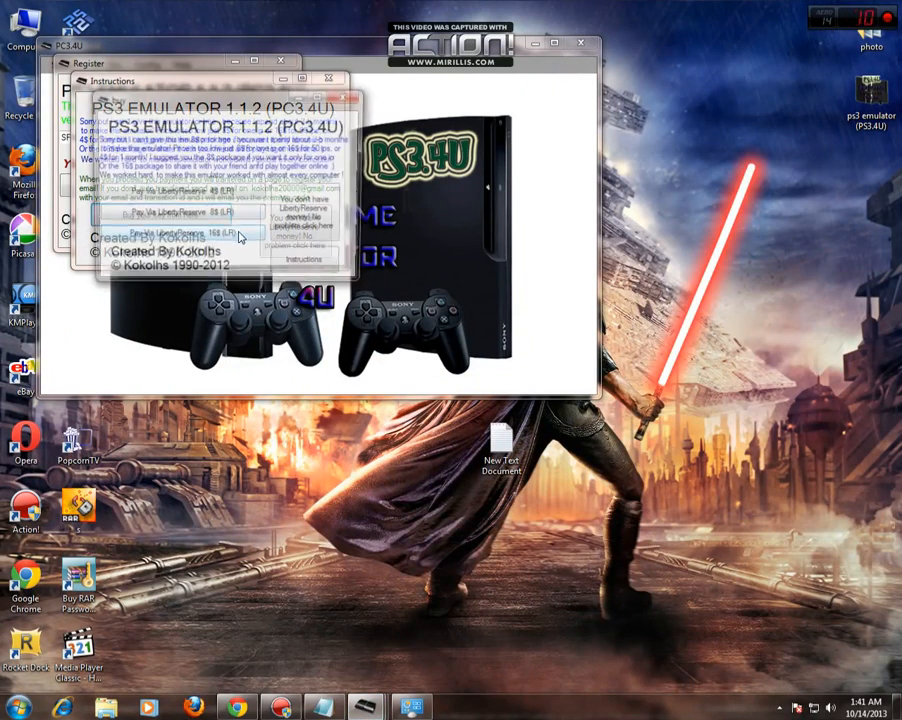